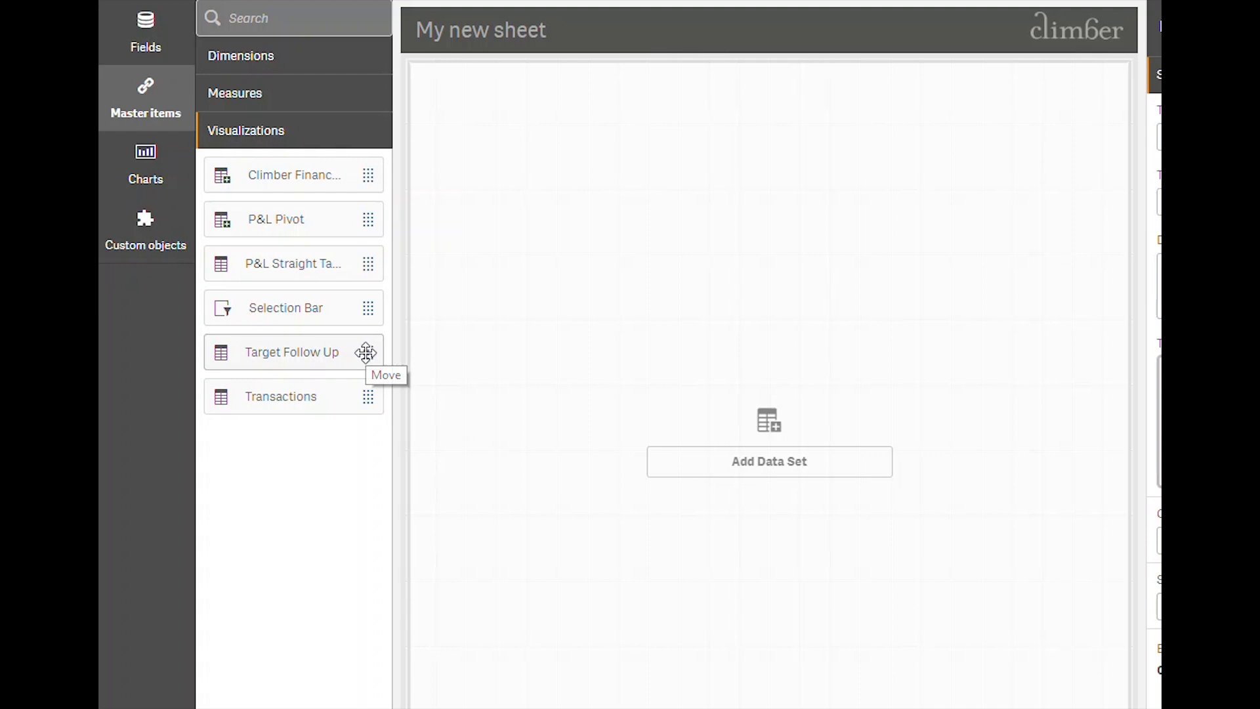
Step: Add a data set to the Custom Report object on My new sheet
click(292, 352)
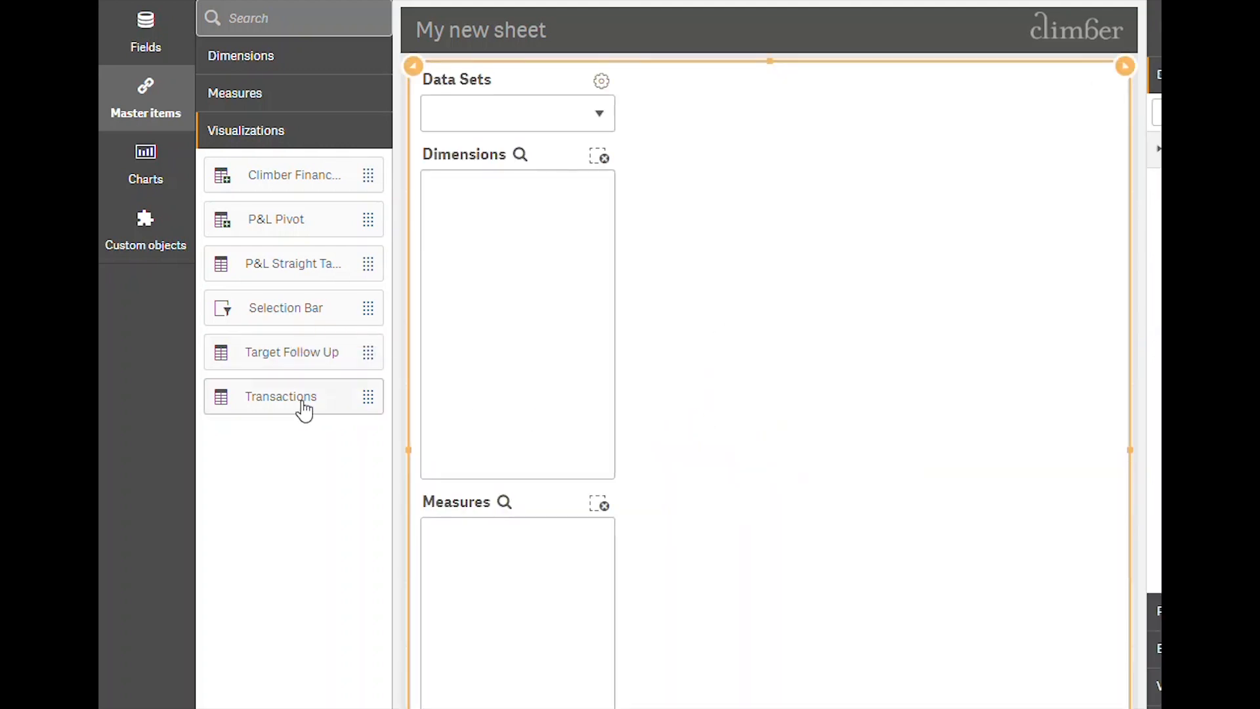
Step: Choose Target Follow Up, add the Licenses vs Target measure and update the layout
click(292, 352)
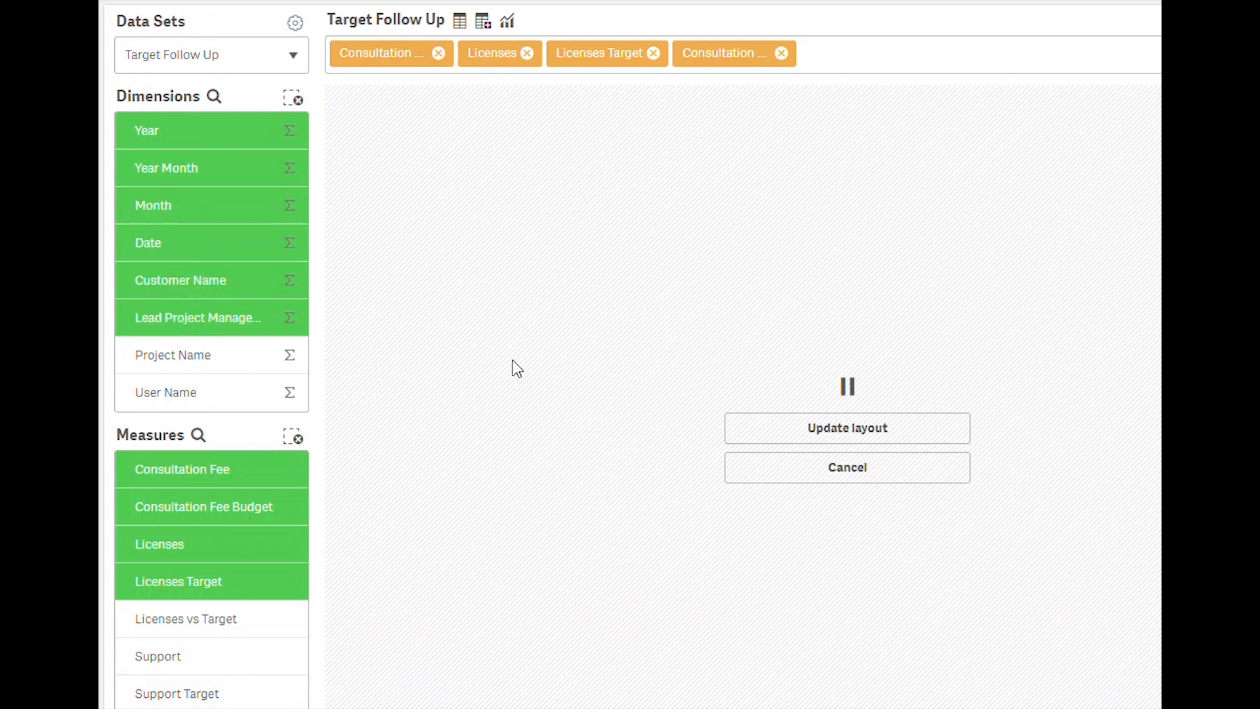
click(847, 428)
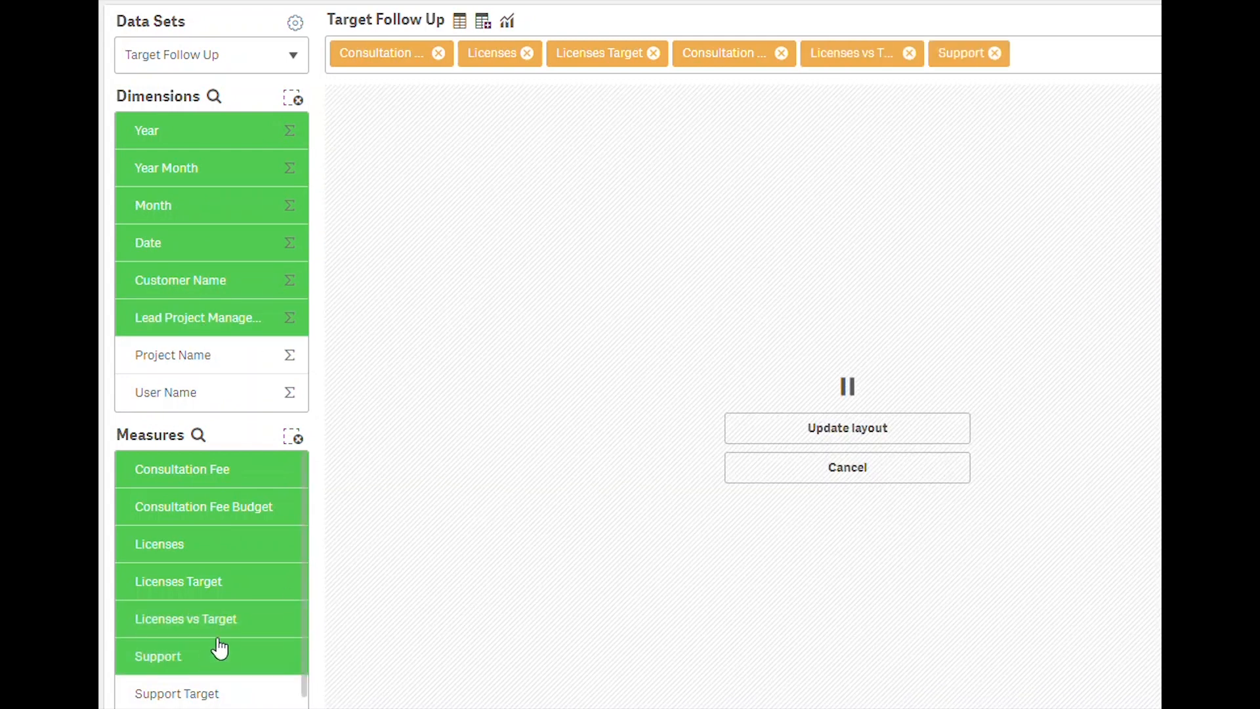
click(847, 428)
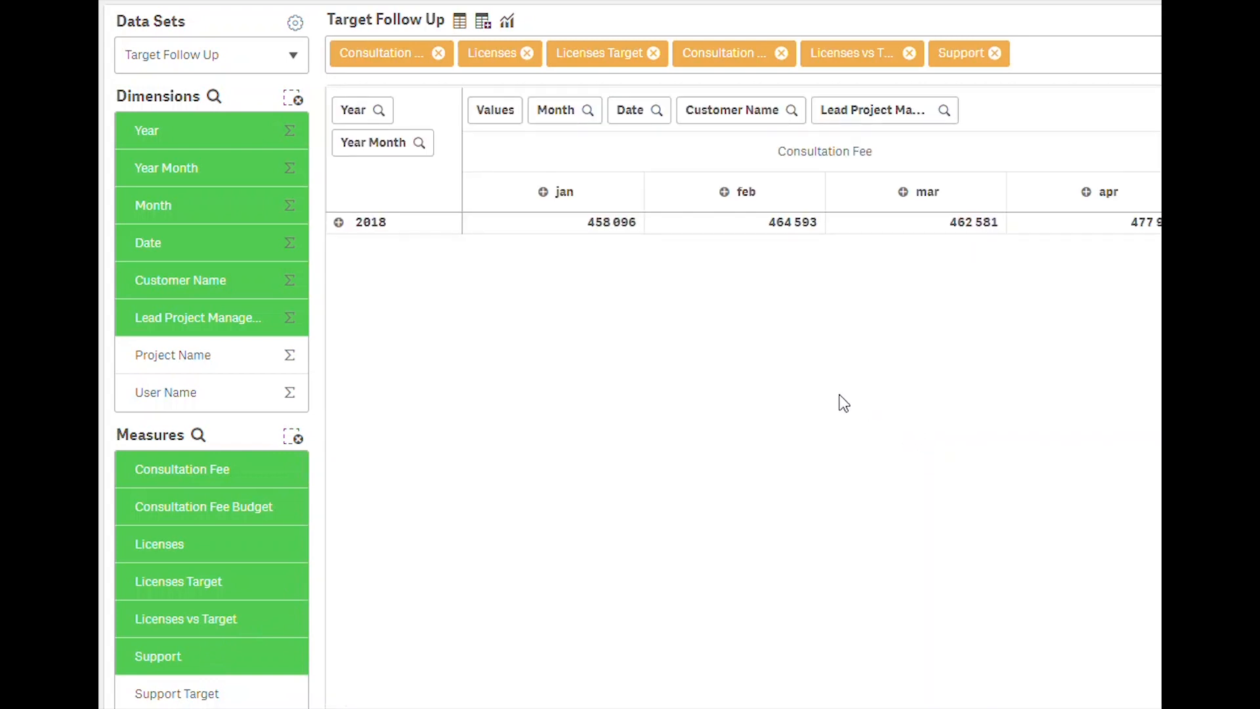
mouse_move(495, 110)
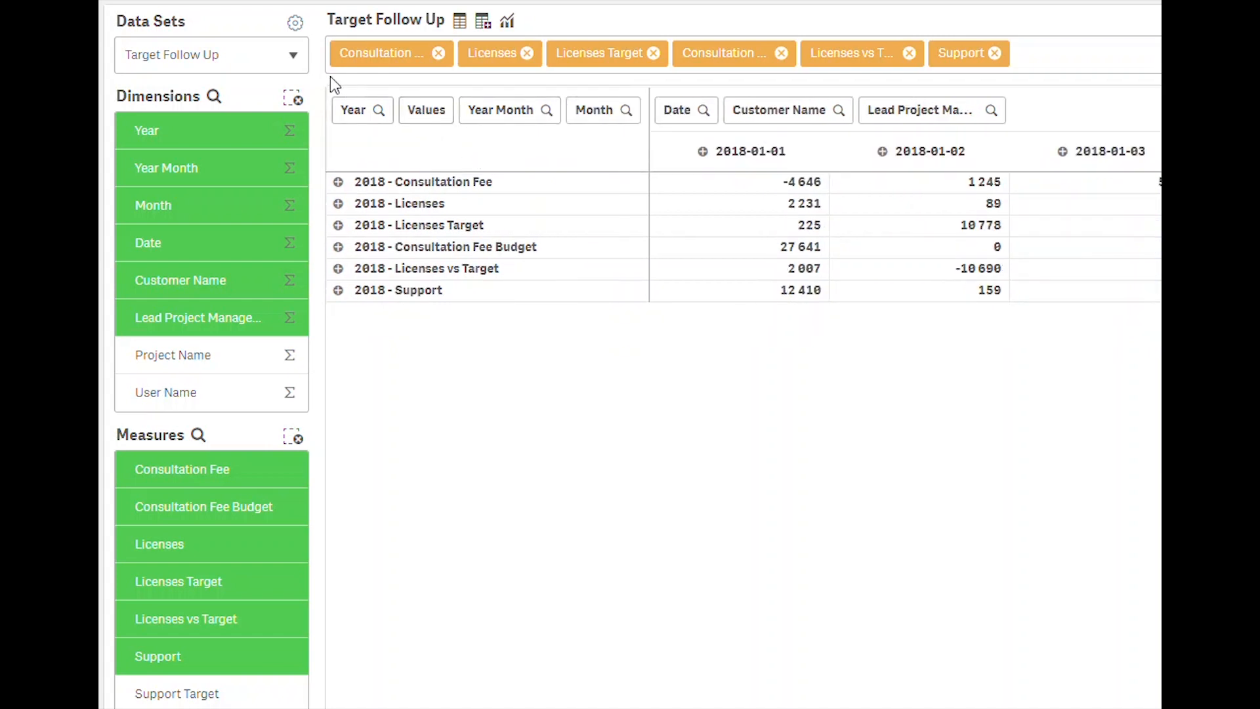
Step: Cycle the report through straight table, pivot and chart views, ending on the pivot table
click(458, 19)
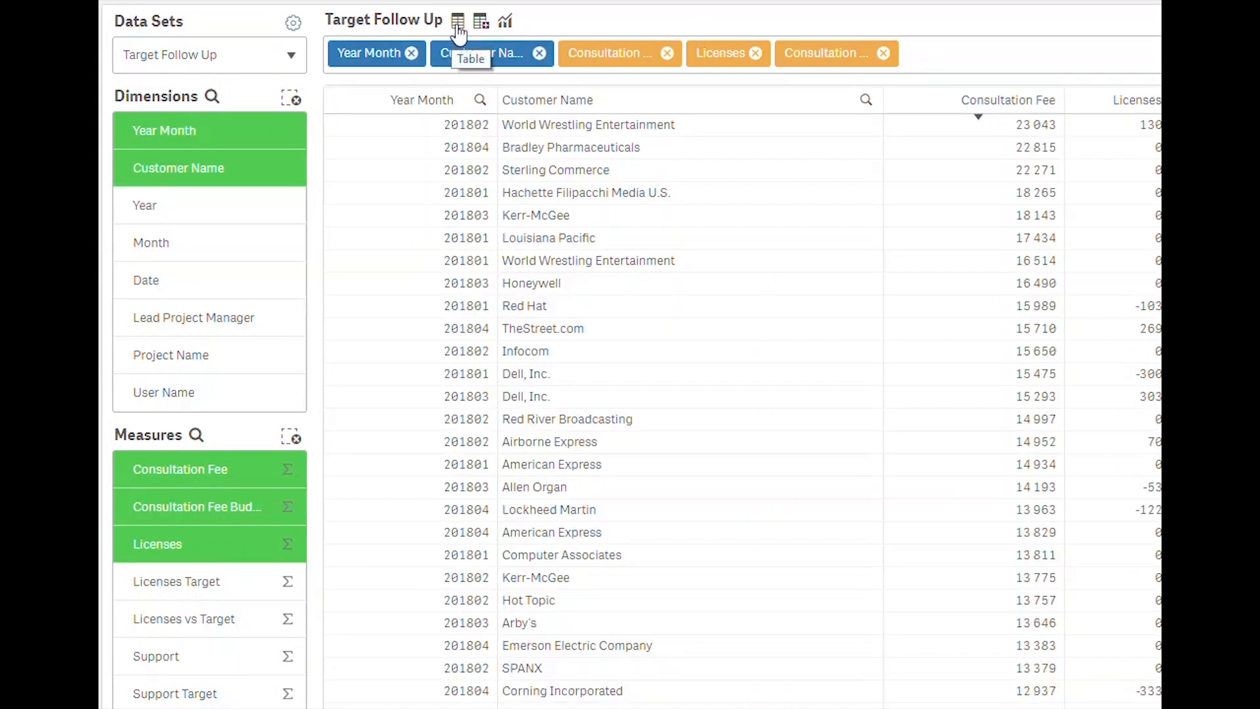
click(481, 21)
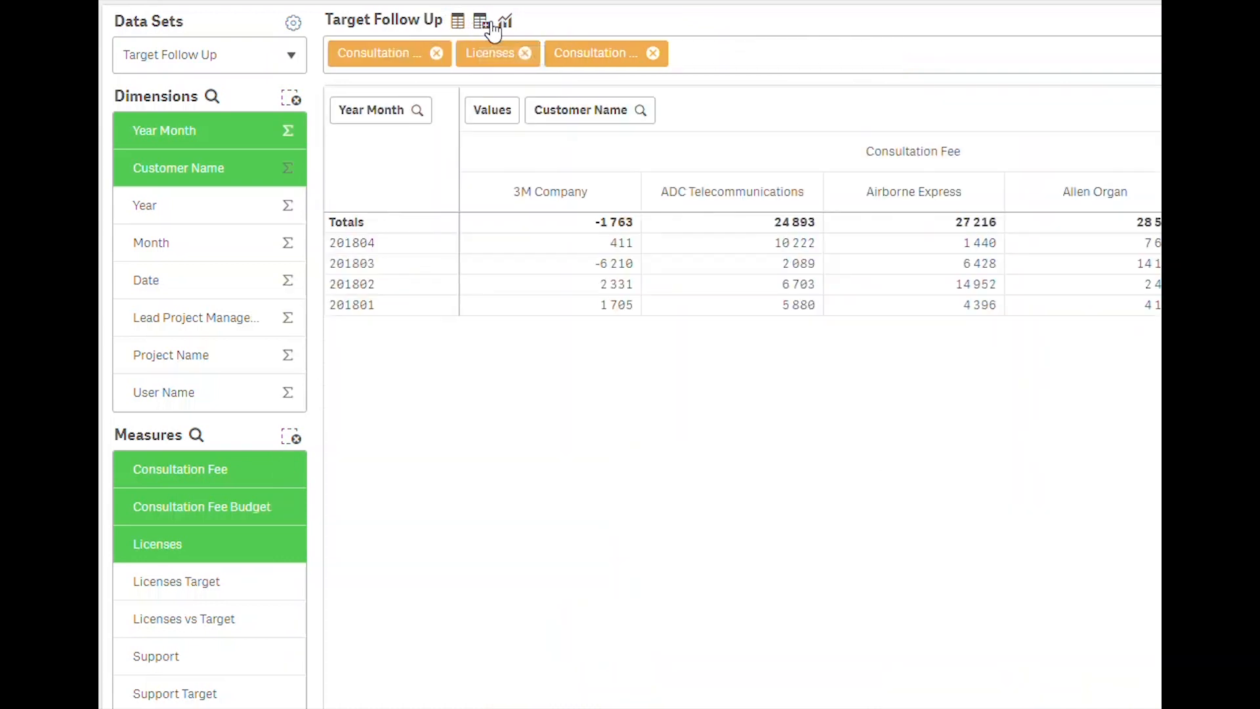
click(479, 20)
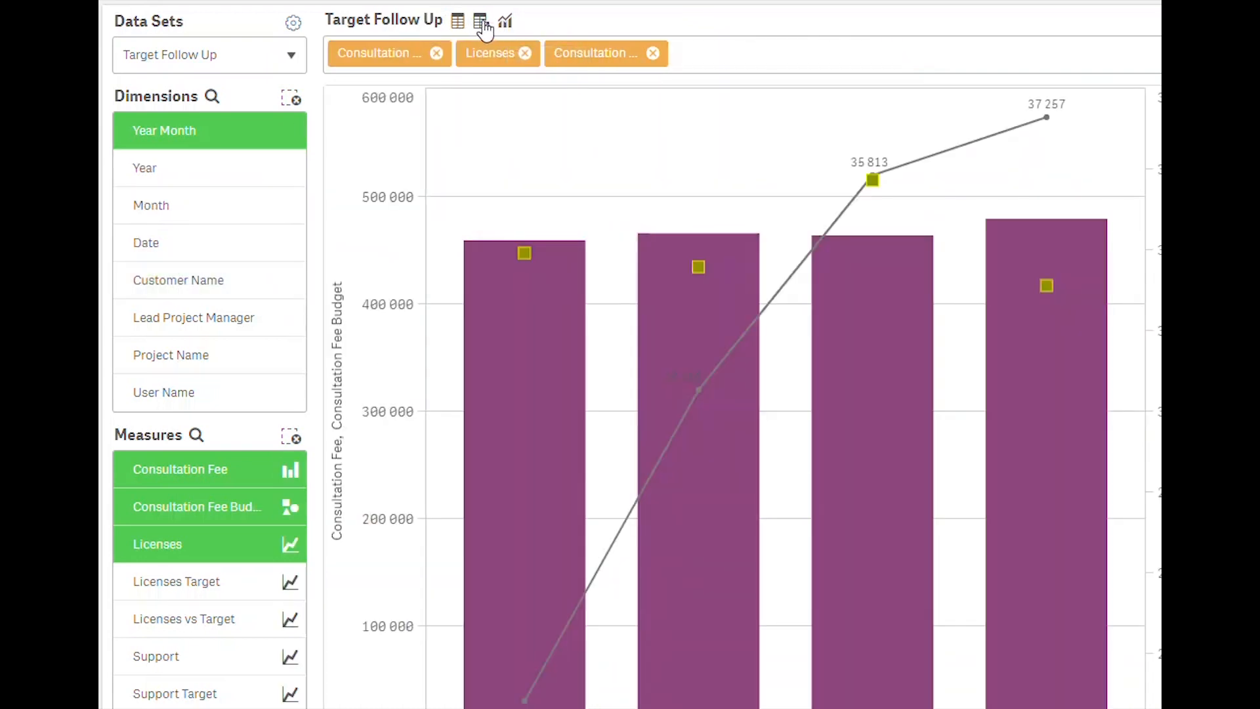
click(480, 21)
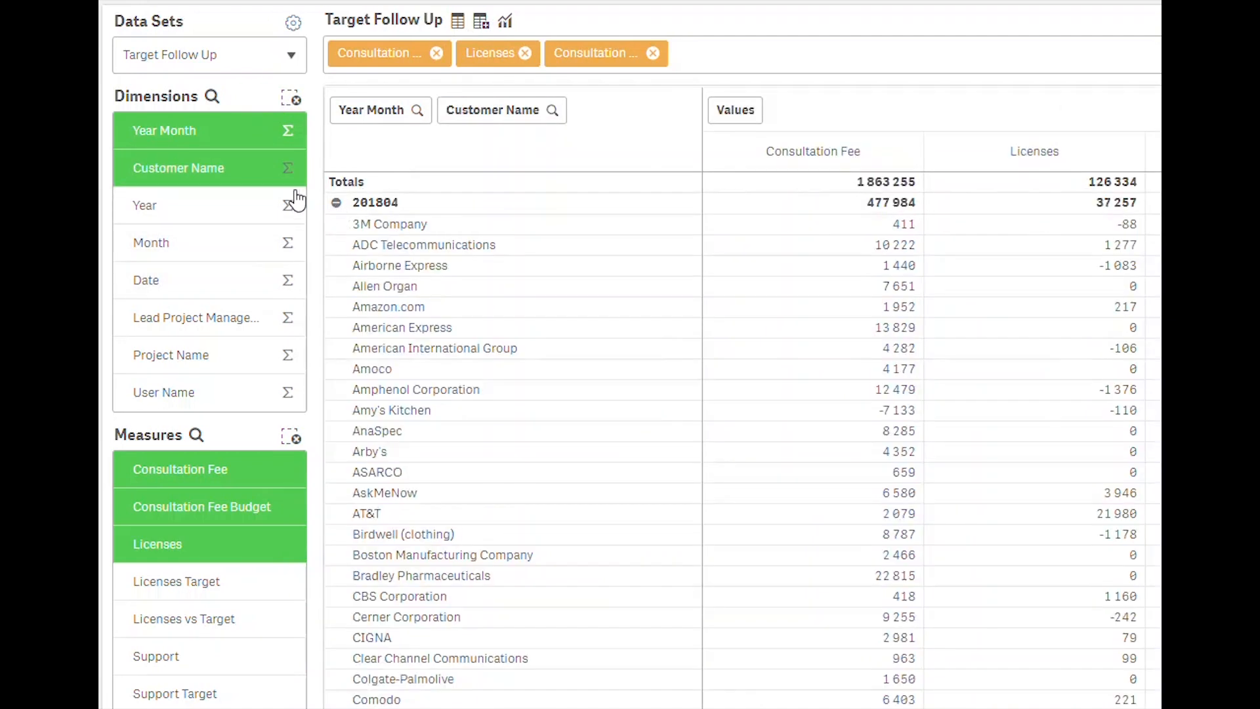
Step: Collapse the customer breakdown and sort Year Month in ascending order
click(335, 202)
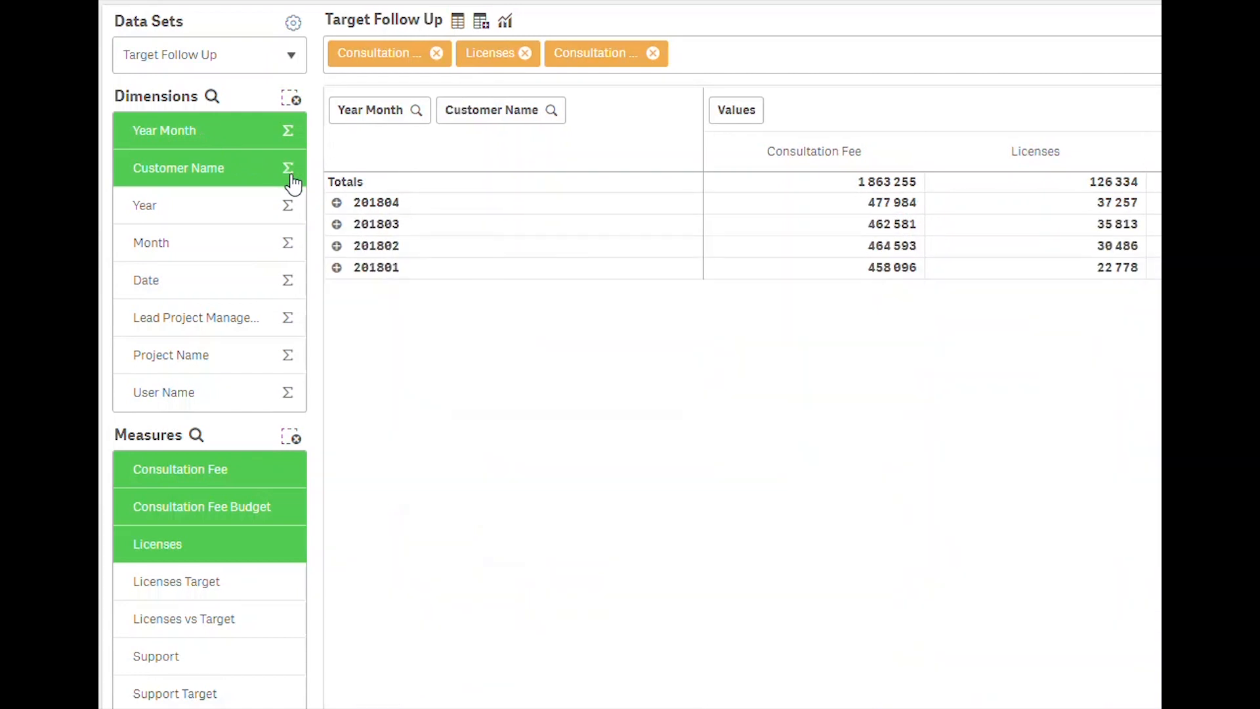
click(164, 130)
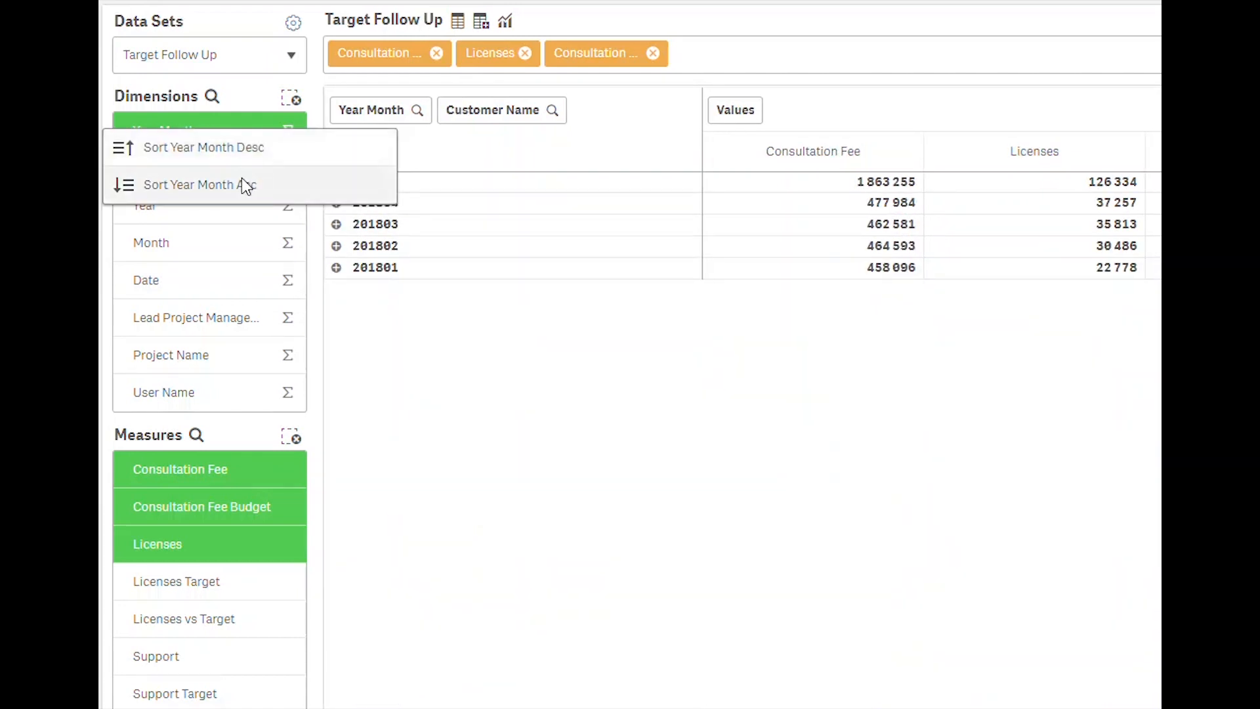
click(189, 184)
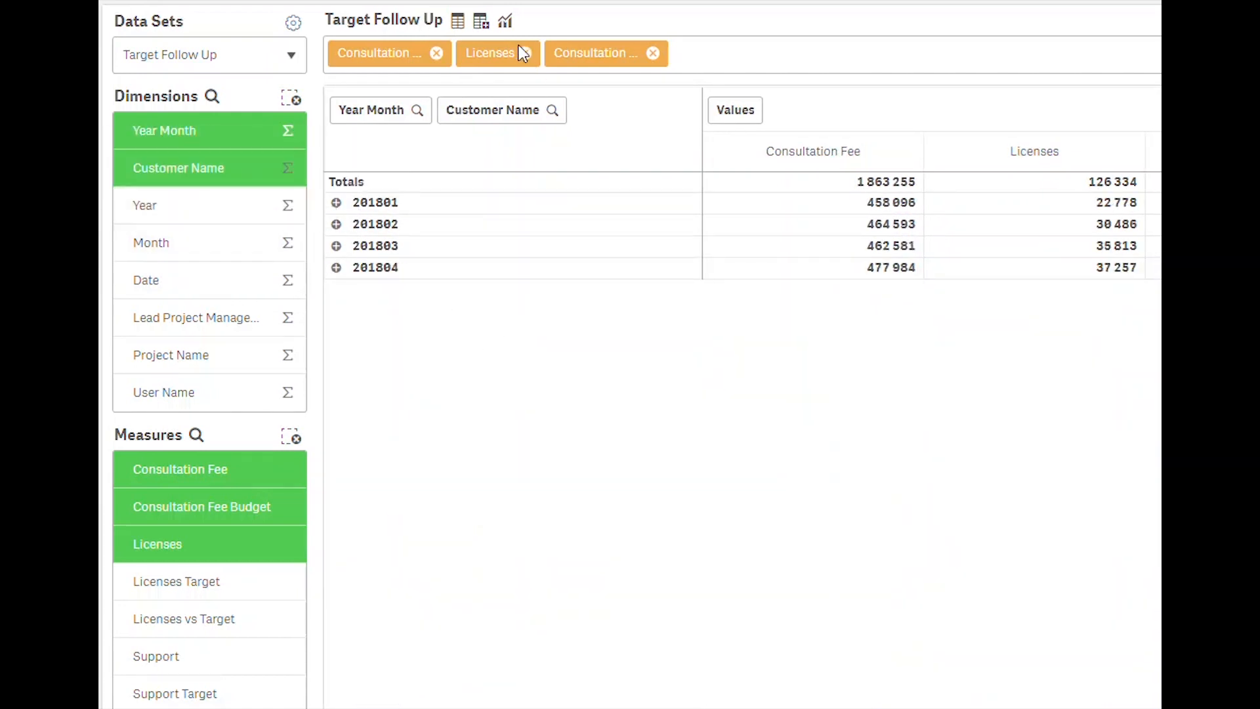
Step: Show Target Follow Up as a chart and toggle the line data labels
click(504, 19)
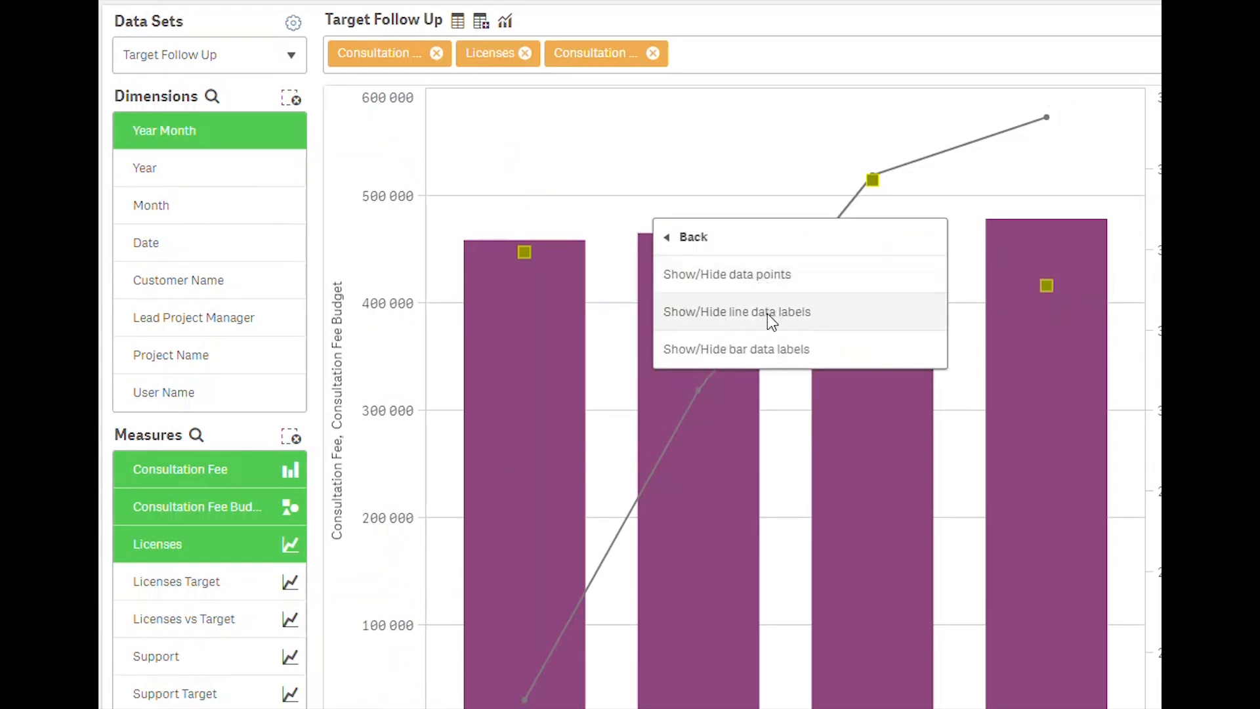
click(737, 313)
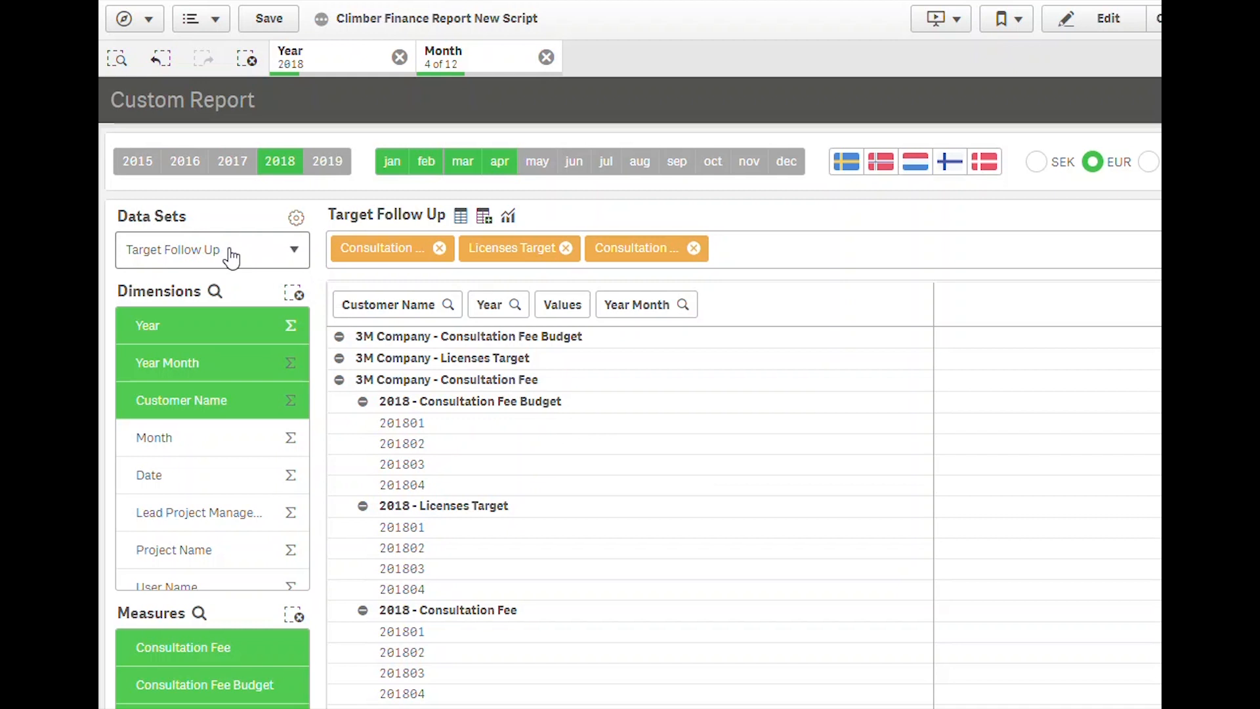
Step: Reload Target Follow Up, then apply the Transaction details Straight Table preset
click(213, 250)
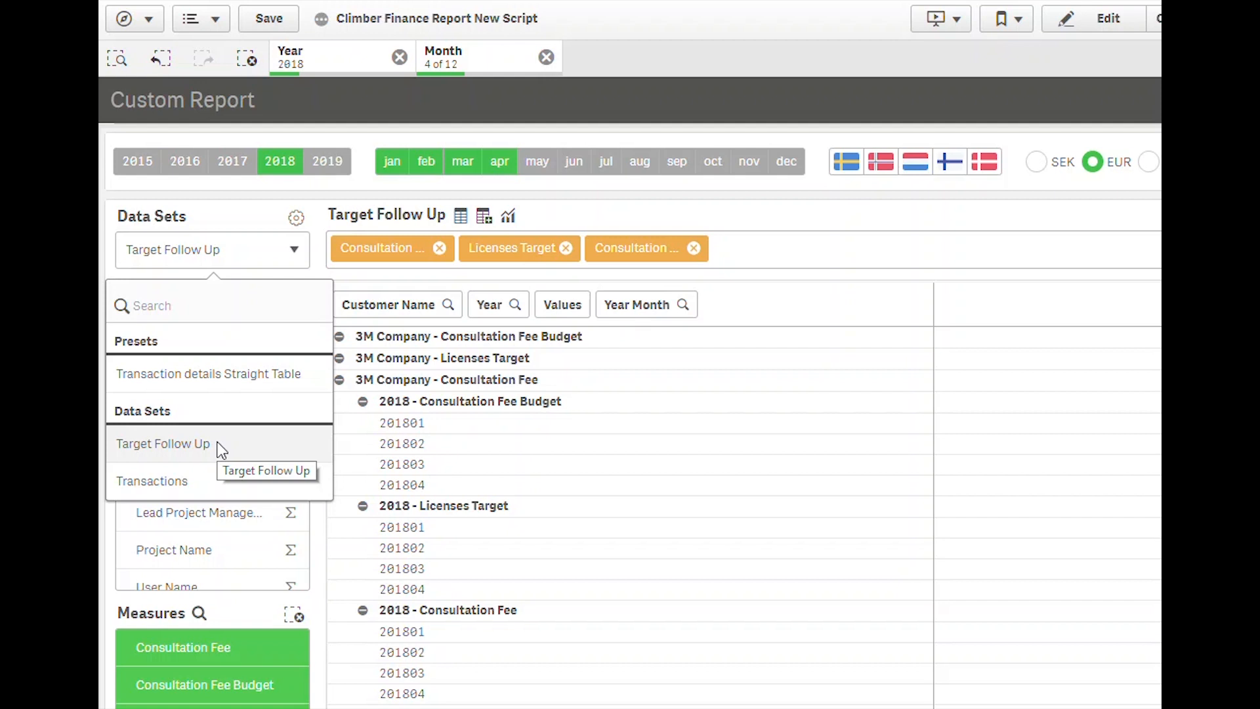
click(163, 442)
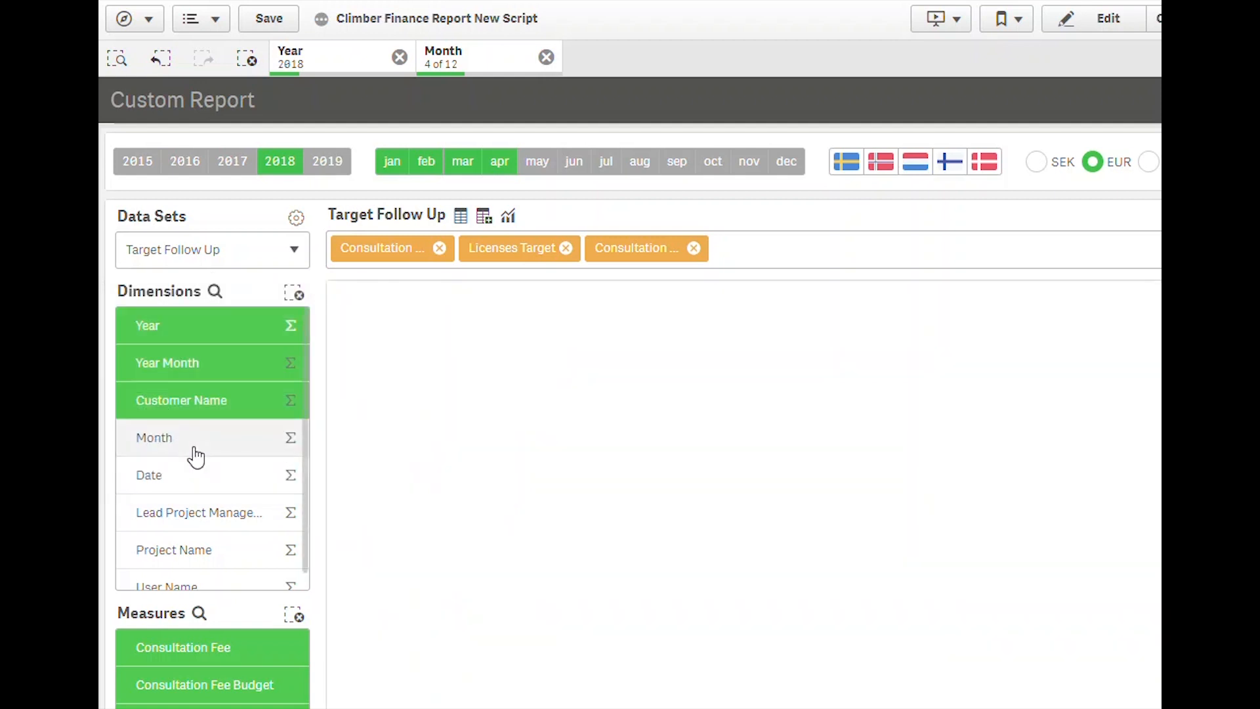
click(213, 249)
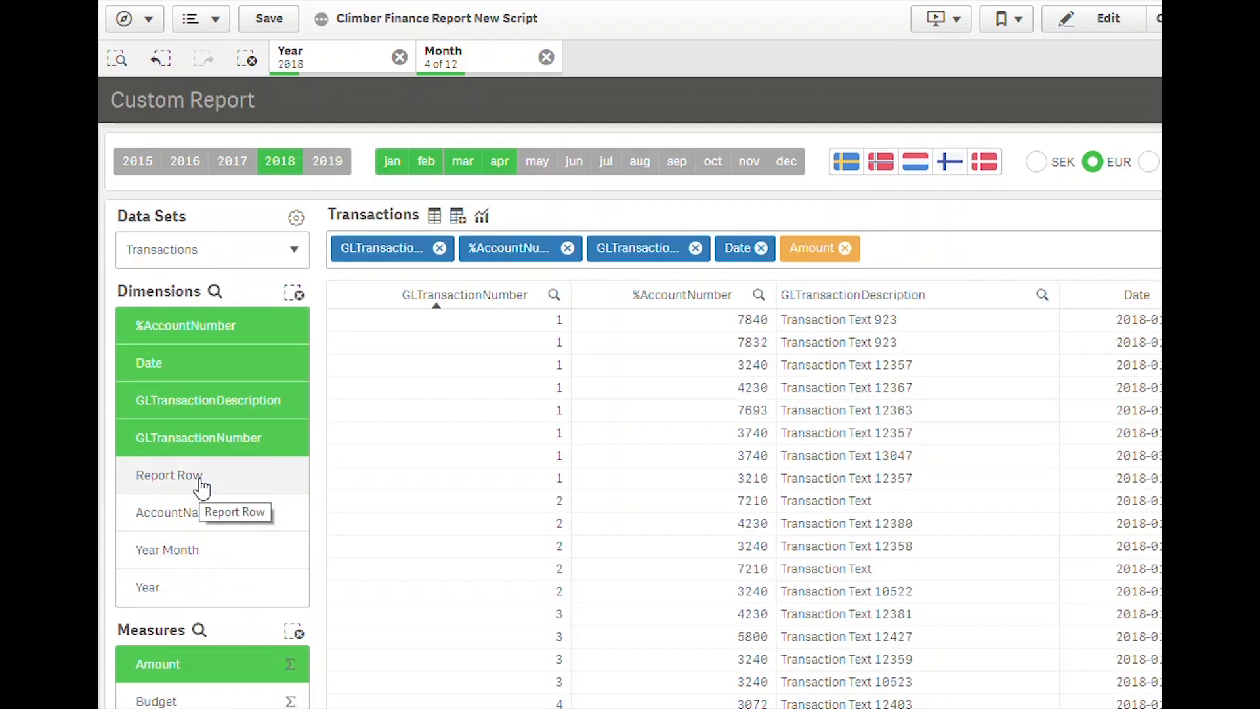
click(213, 250)
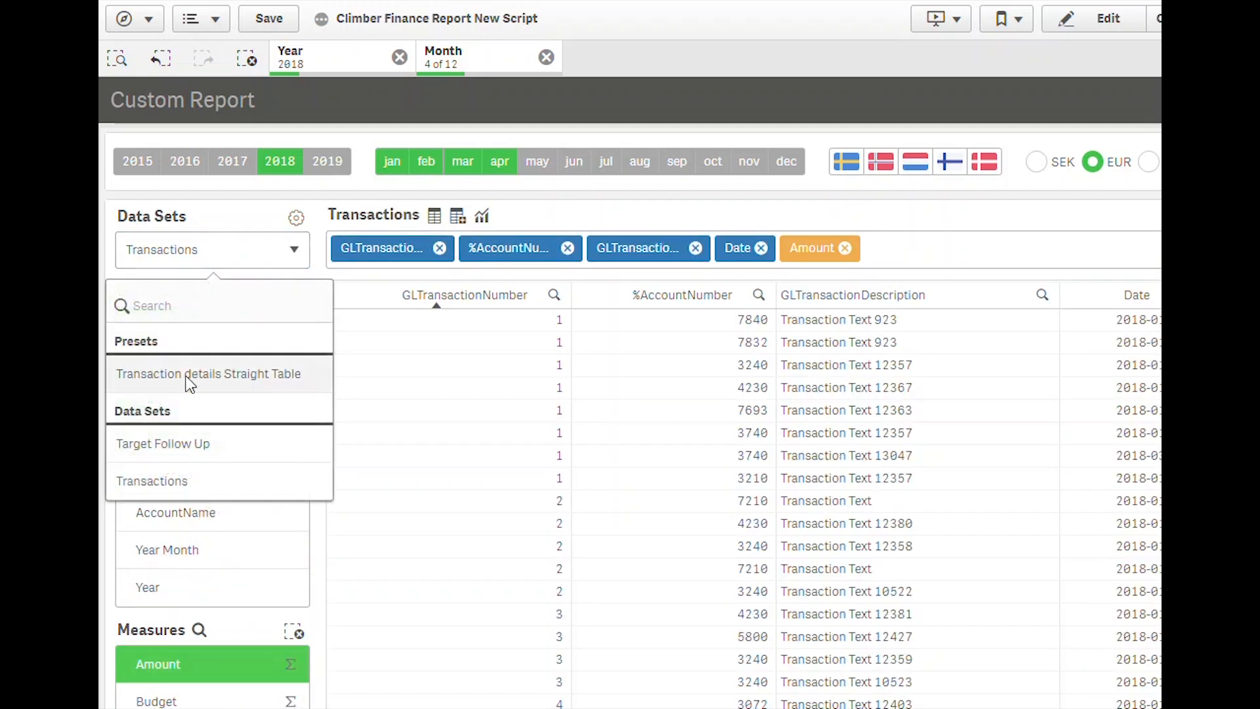
click(209, 375)
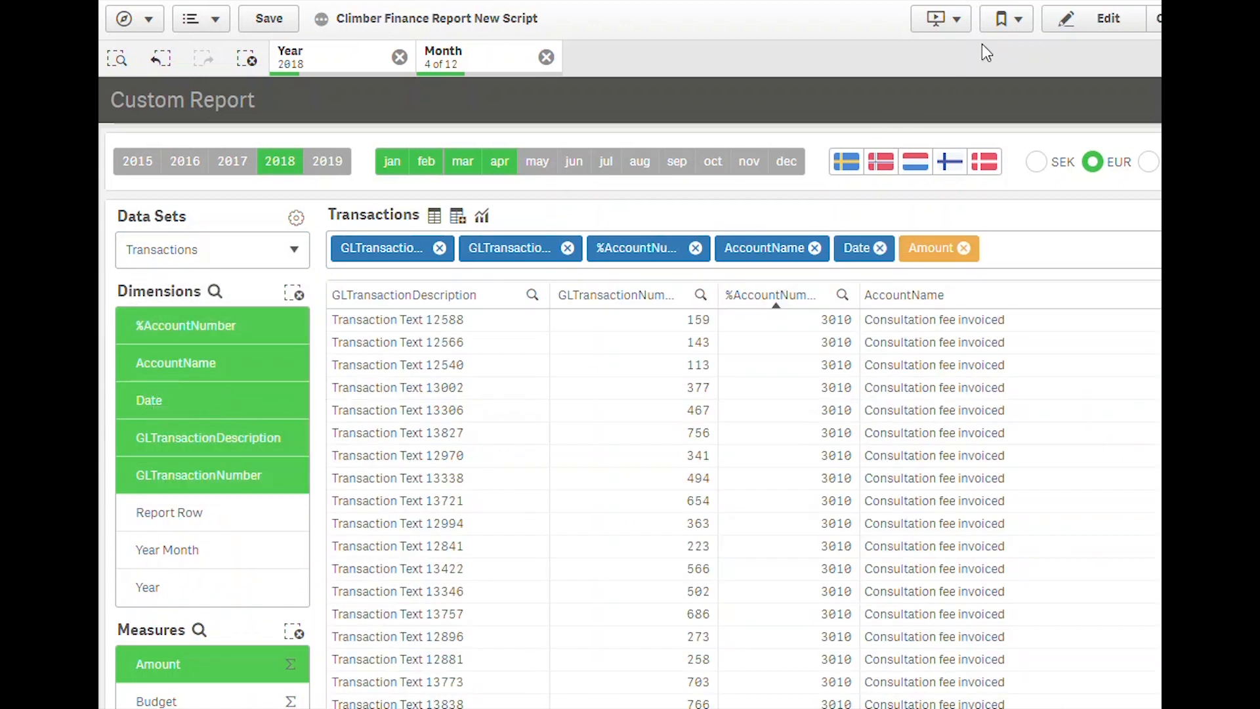
Step: Apply the My personal favorite table bookmark, leaving AccountName and Amount
click(1000, 19)
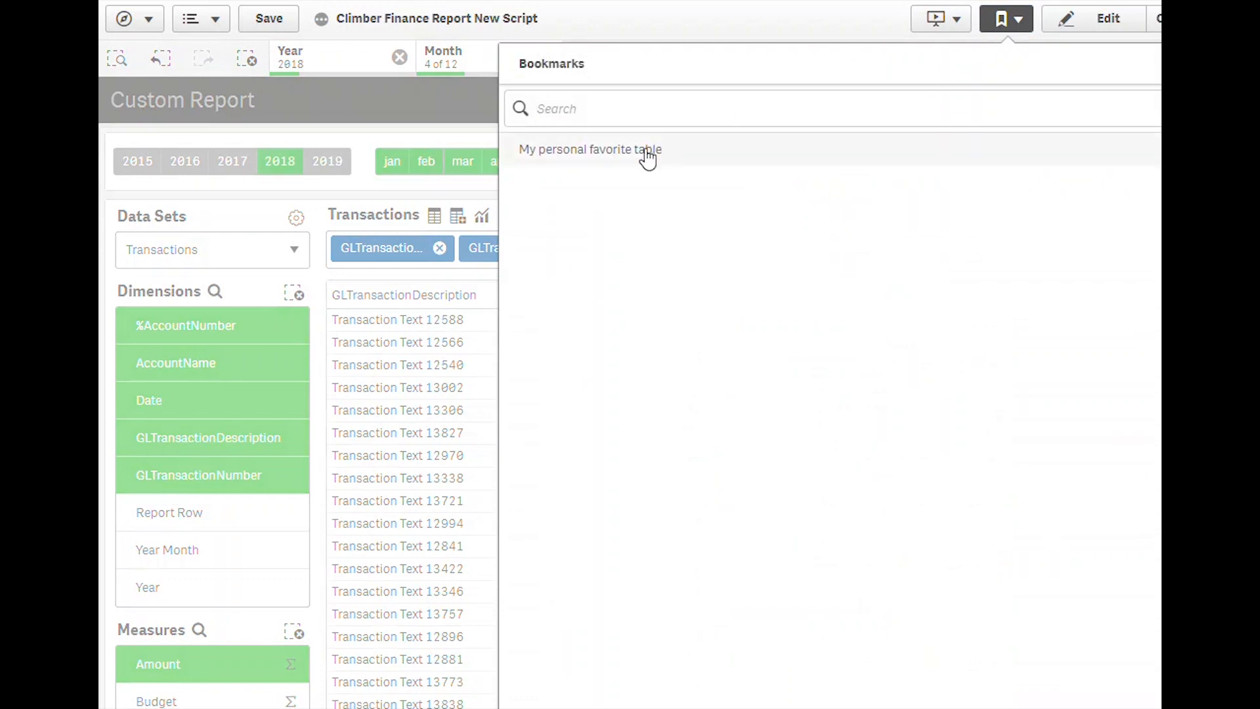
click(589, 149)
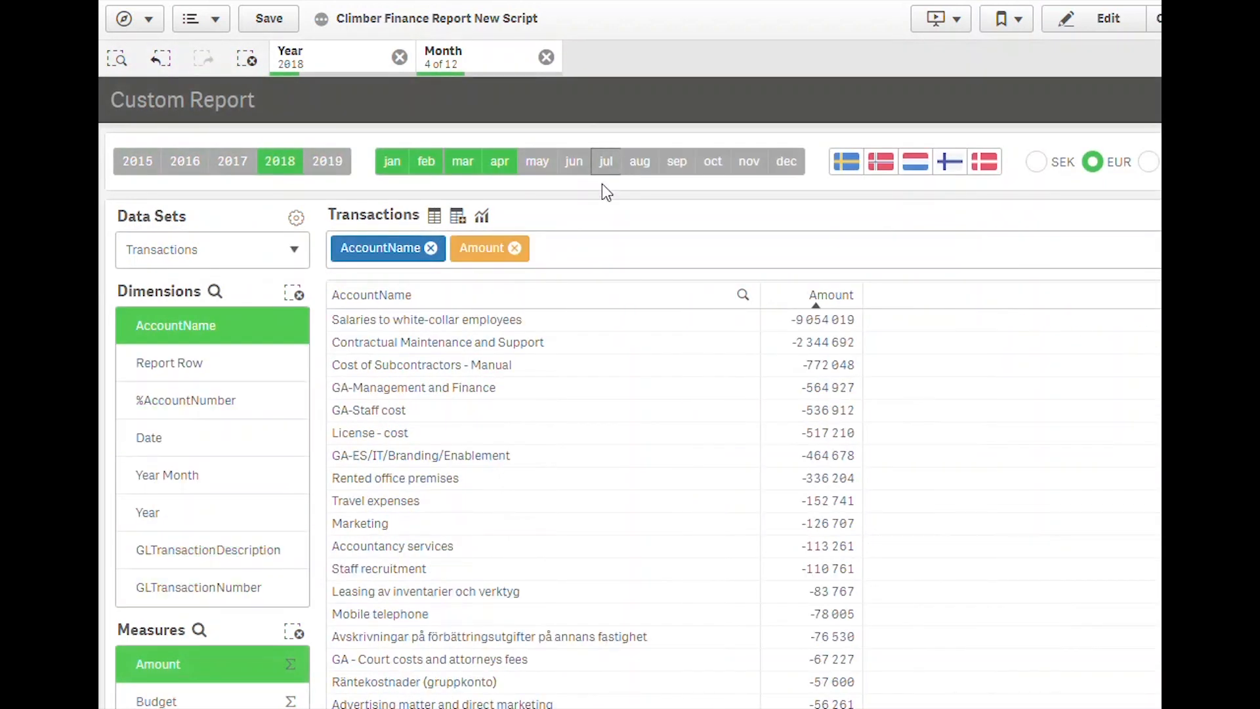
mouse_move(546, 481)
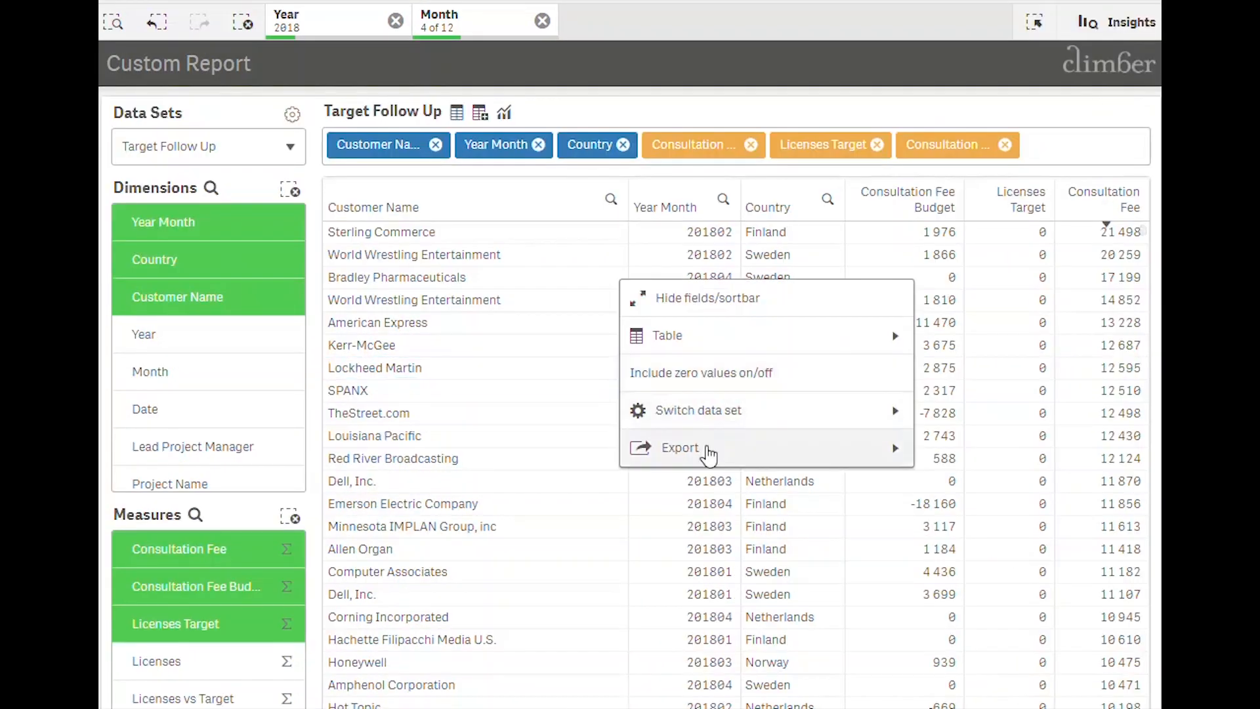
Step: Export the report as a new app named Custom Report Export Demo and open it
click(680, 448)
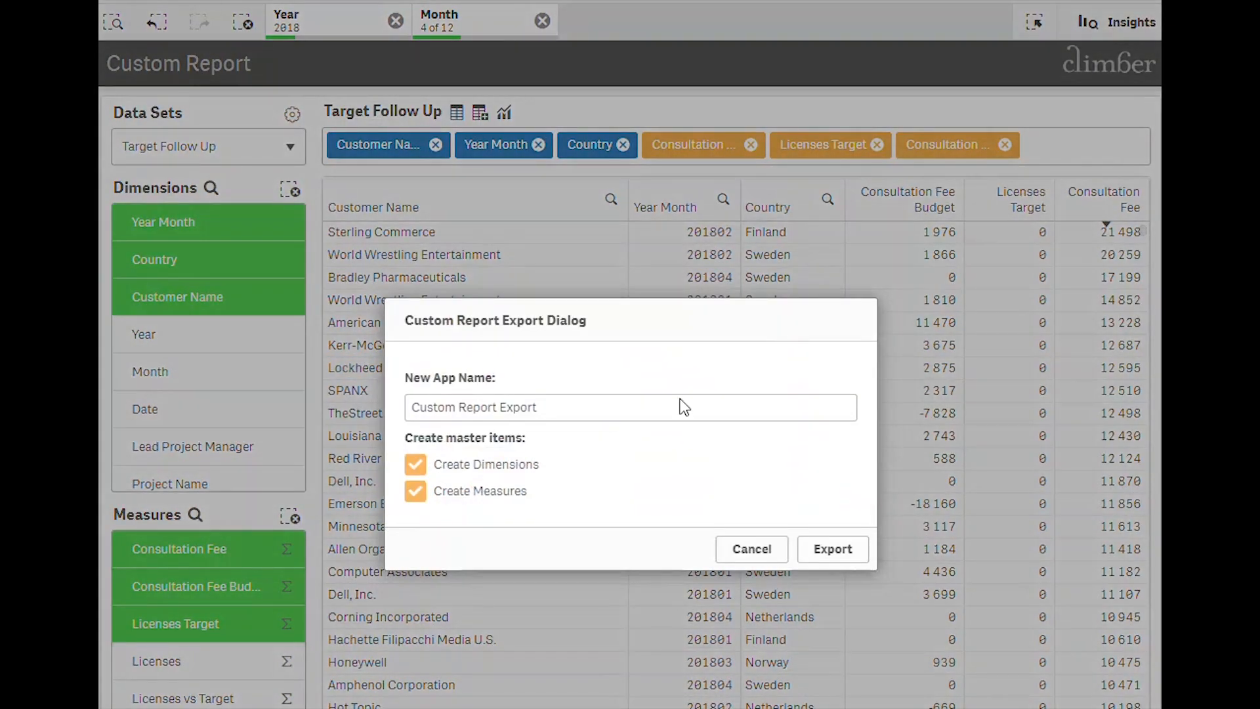
text(Demo)
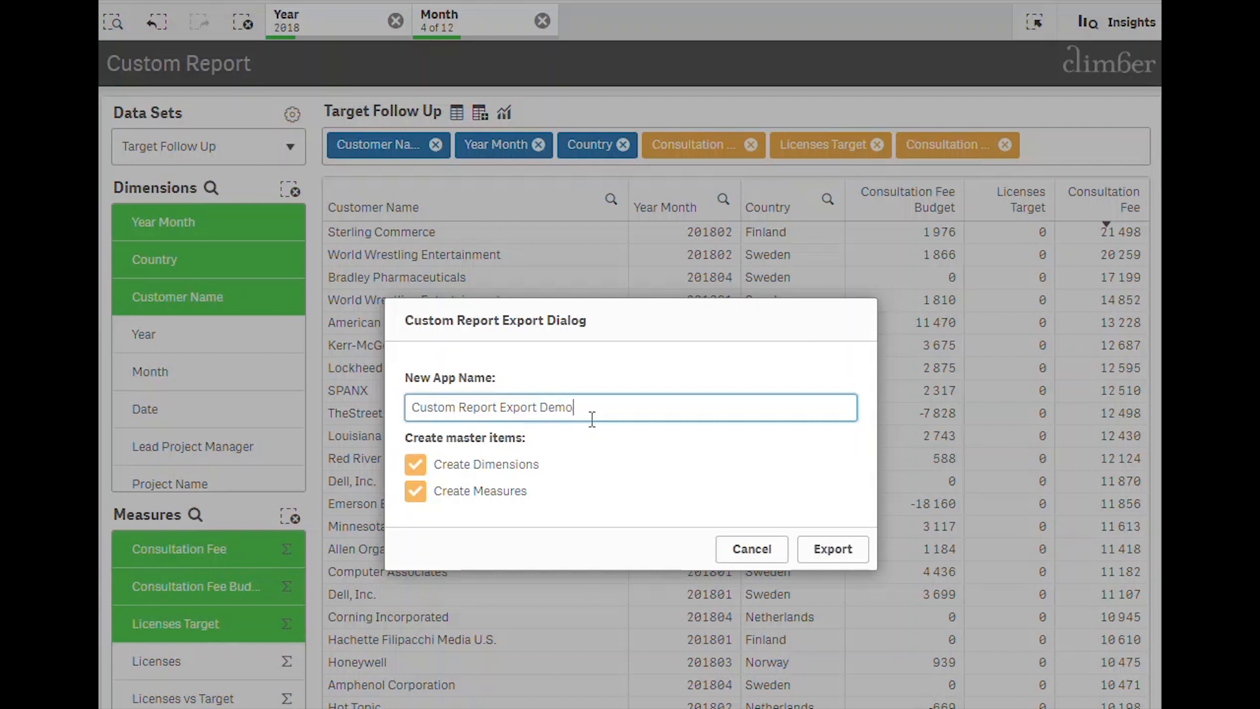
click(832, 549)
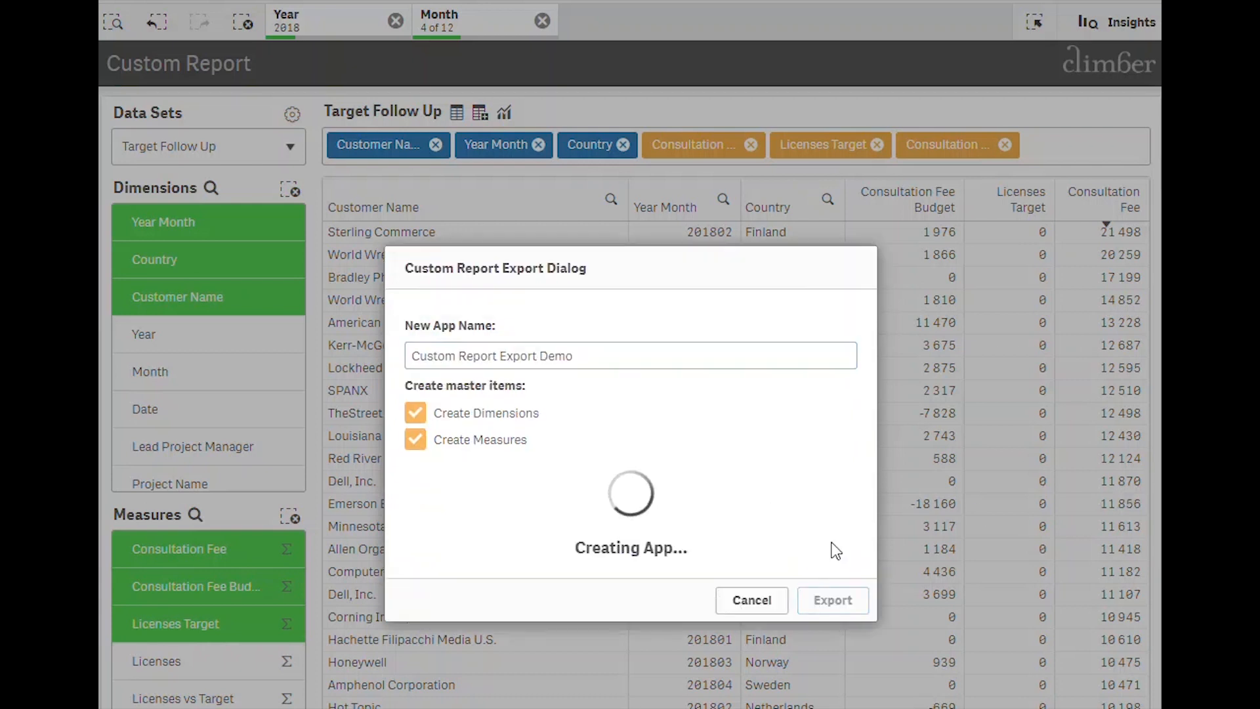
click(832, 600)
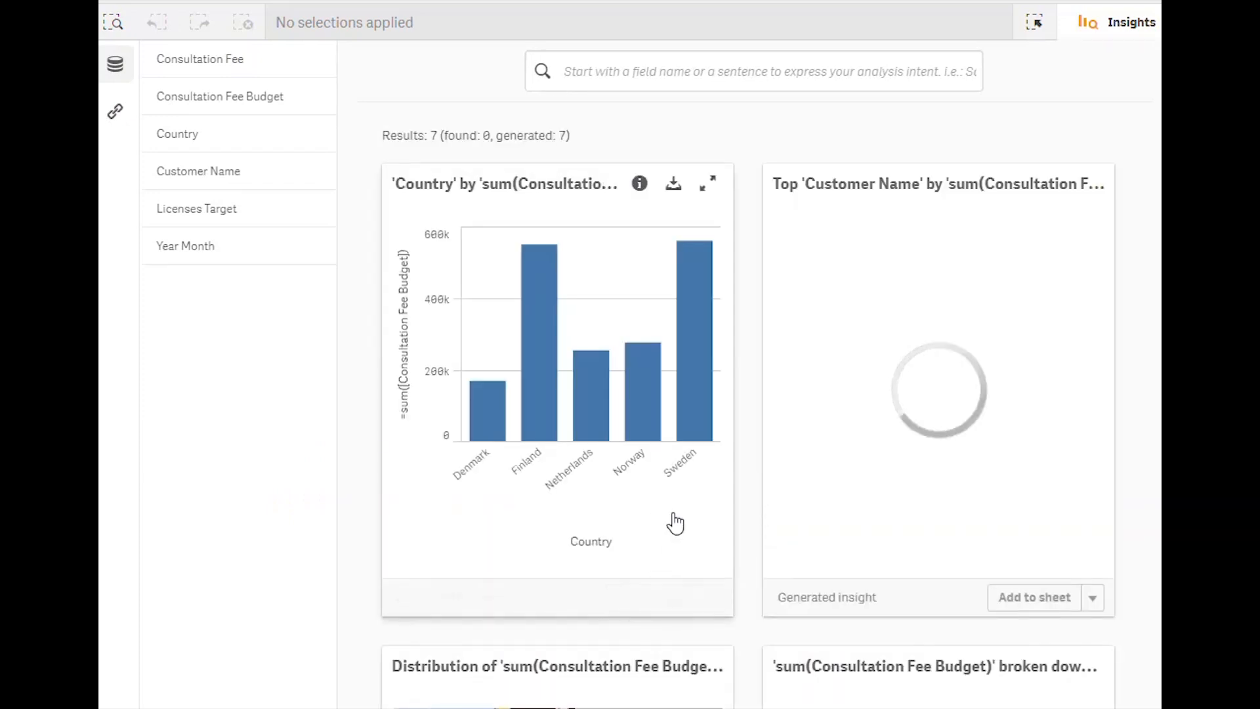
Step: Add the Country distribution map insight to the Custom Report Export sheet
scroll(down, 3)
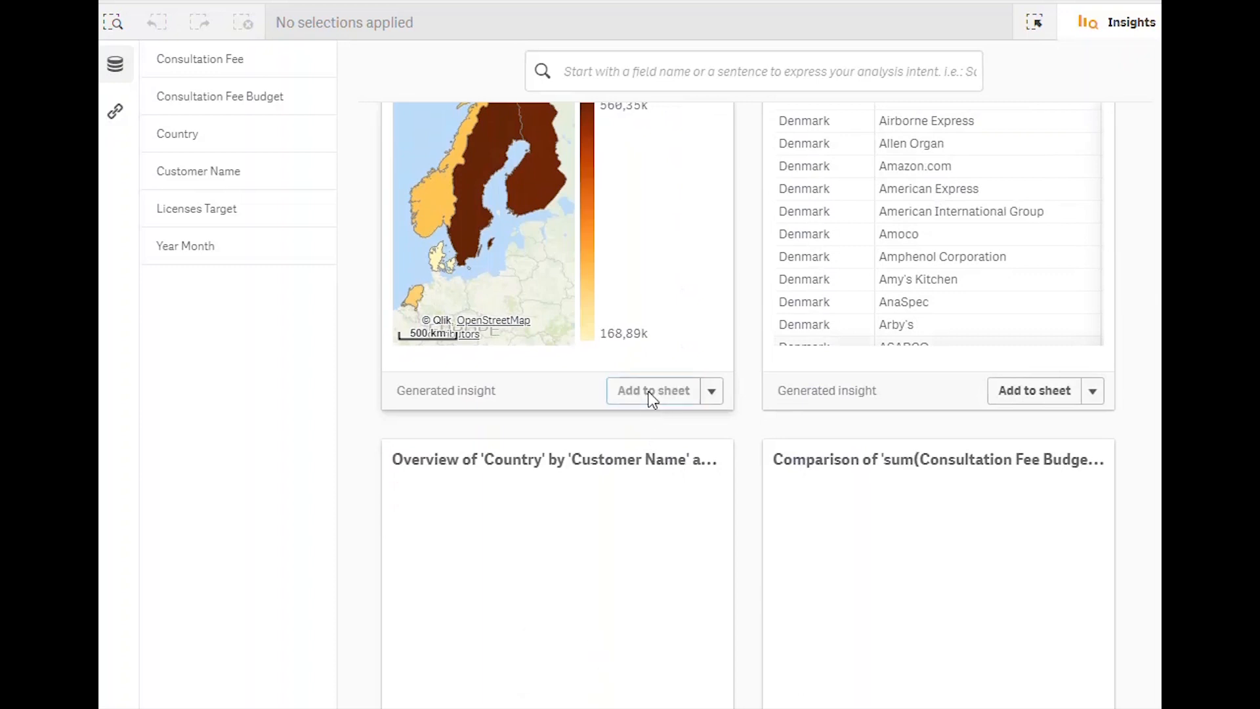
click(653, 390)
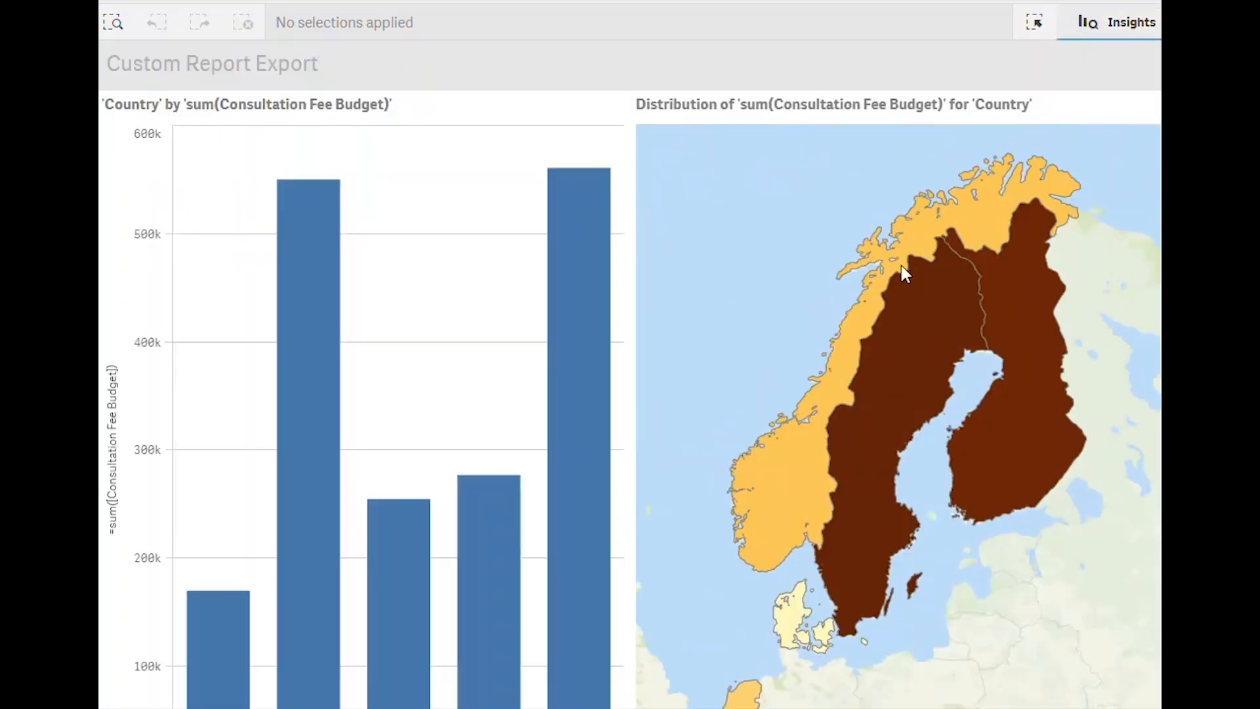
mouse_move(366, 383)
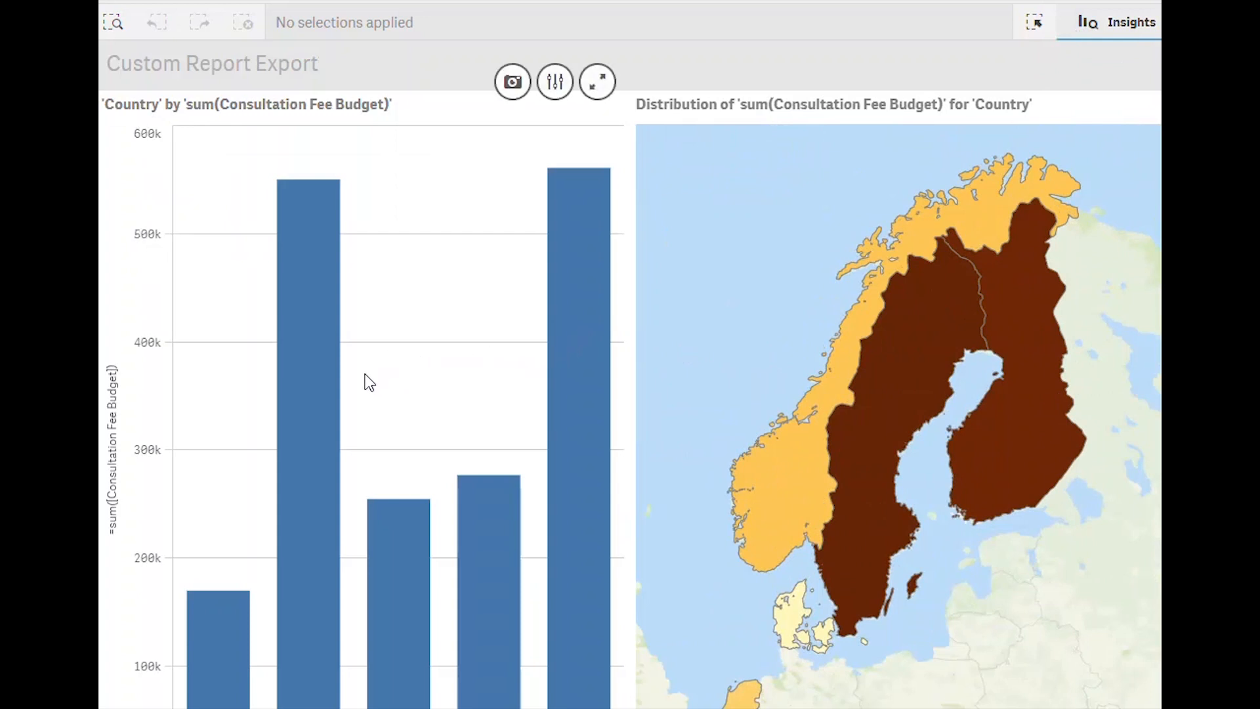